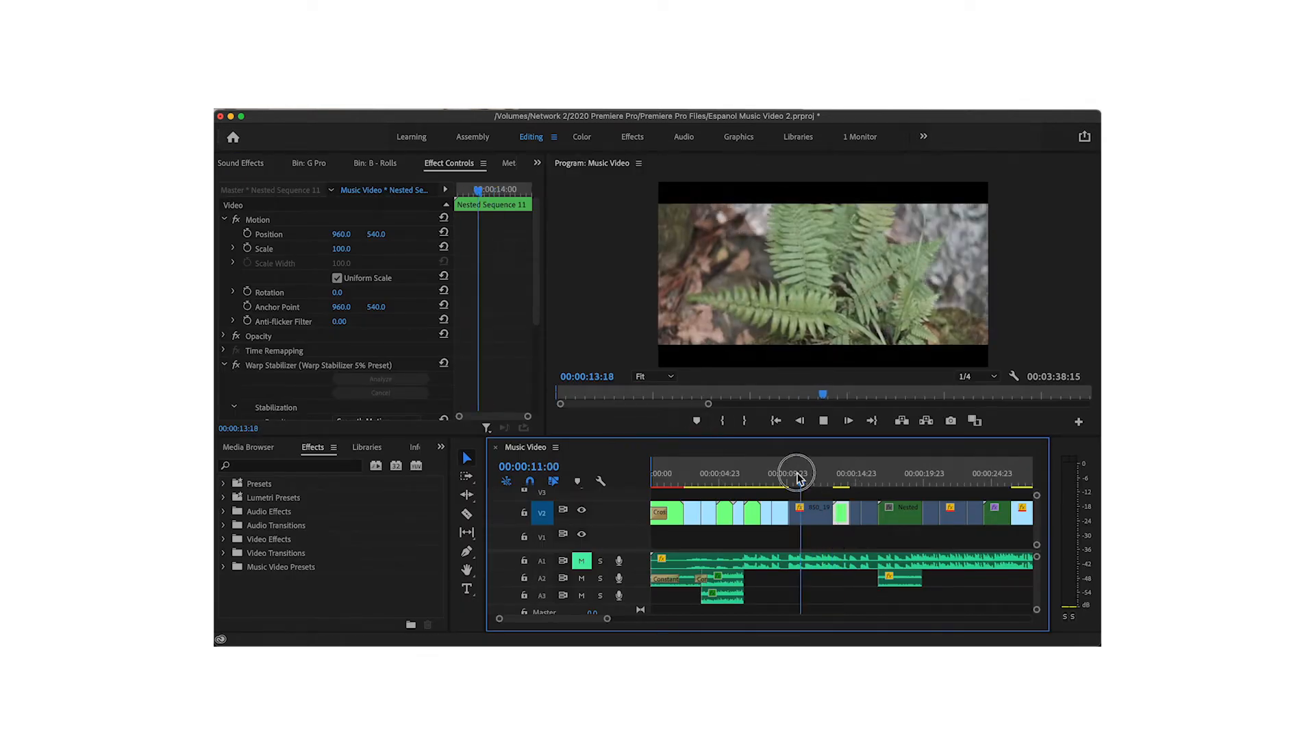
# - Show the Bin: B - Rolls tab and scroll down through the Music Video timeline clips
pyautogui.click(805, 512)
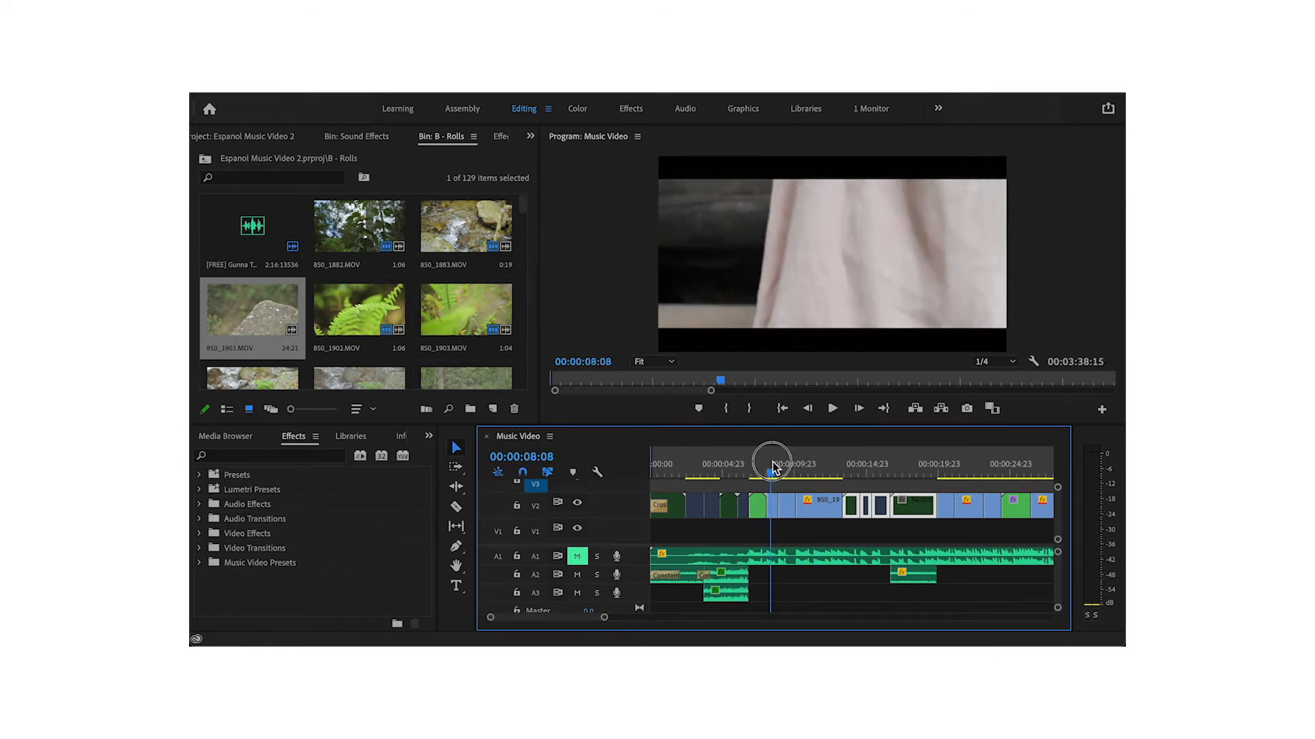
pyautogui.scroll(-3)
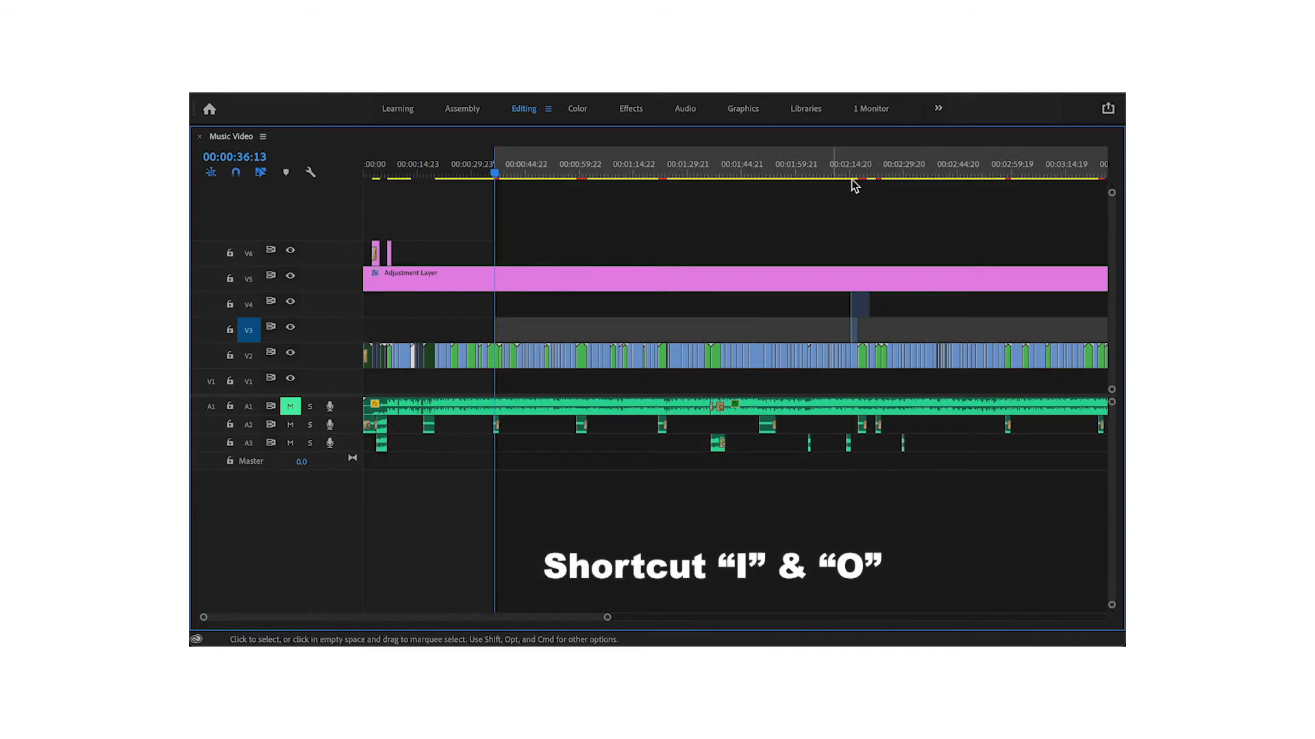
# - Move the playhead along the Music Video timeline to the out point near 2:42, then back inside the range
pyautogui.click(949, 176)
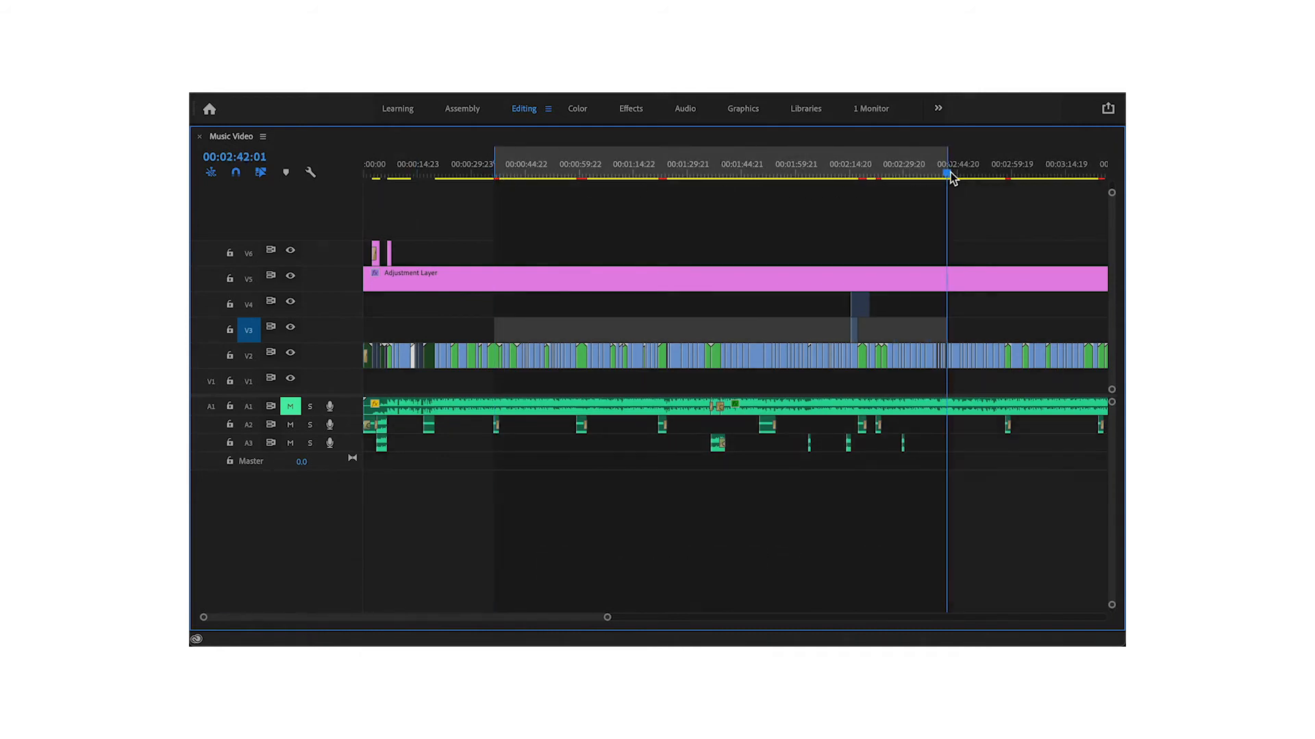
pyautogui.click(687, 173)
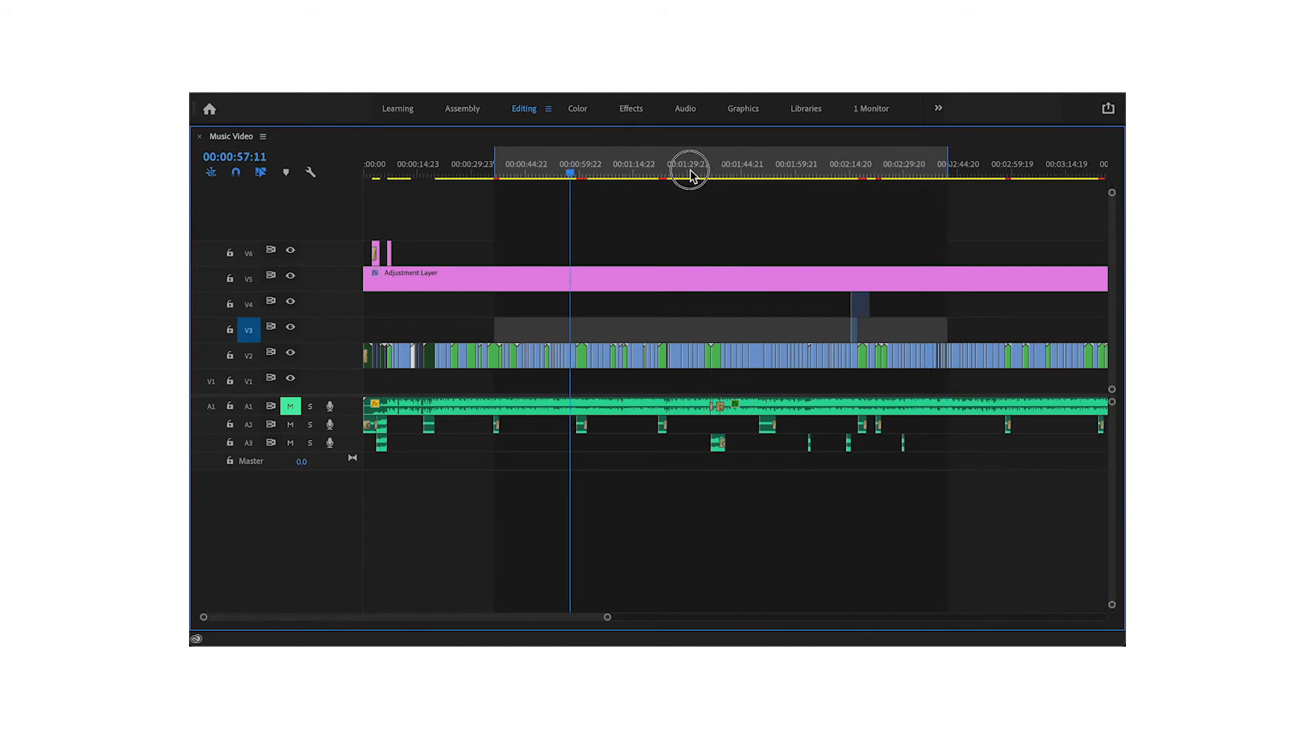
pyautogui.click(536, 174)
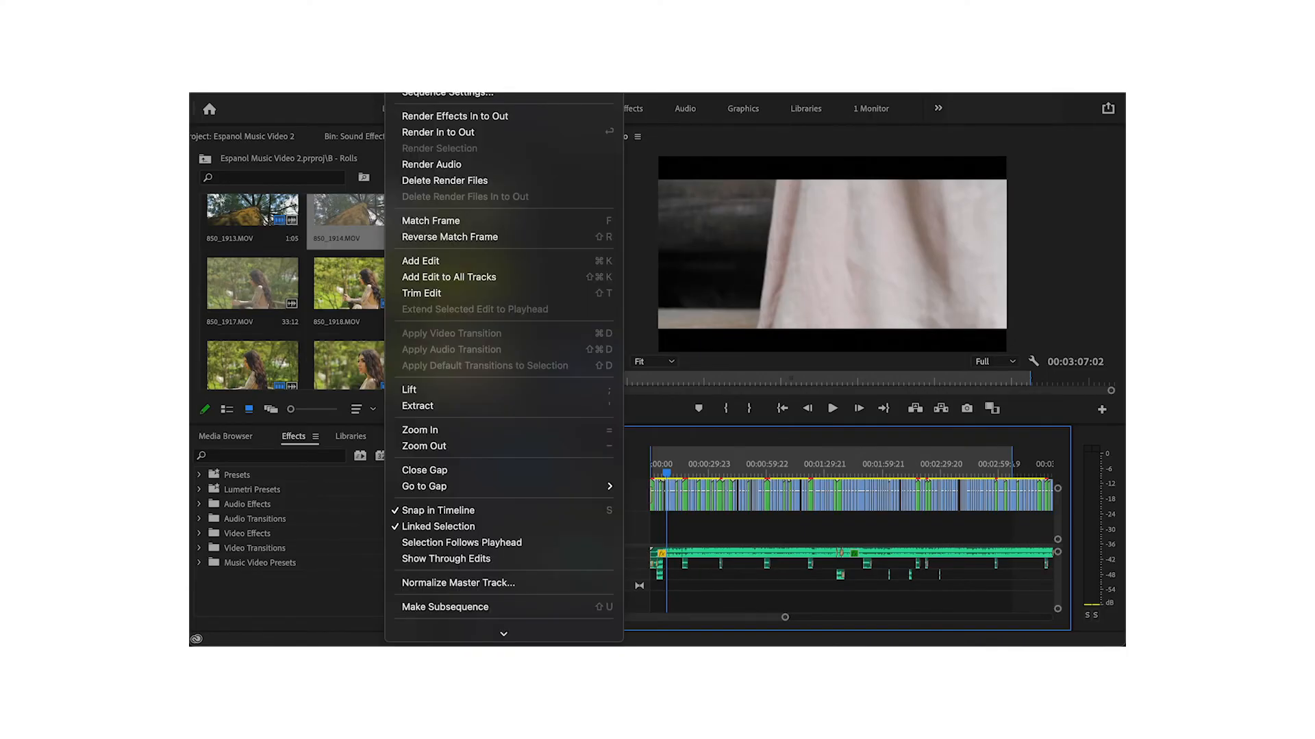
# - Enable Maximum Bit Depth and Maximum Render Quality in Sequence Settings, accepting the performance warning
pyautogui.click(447, 92)
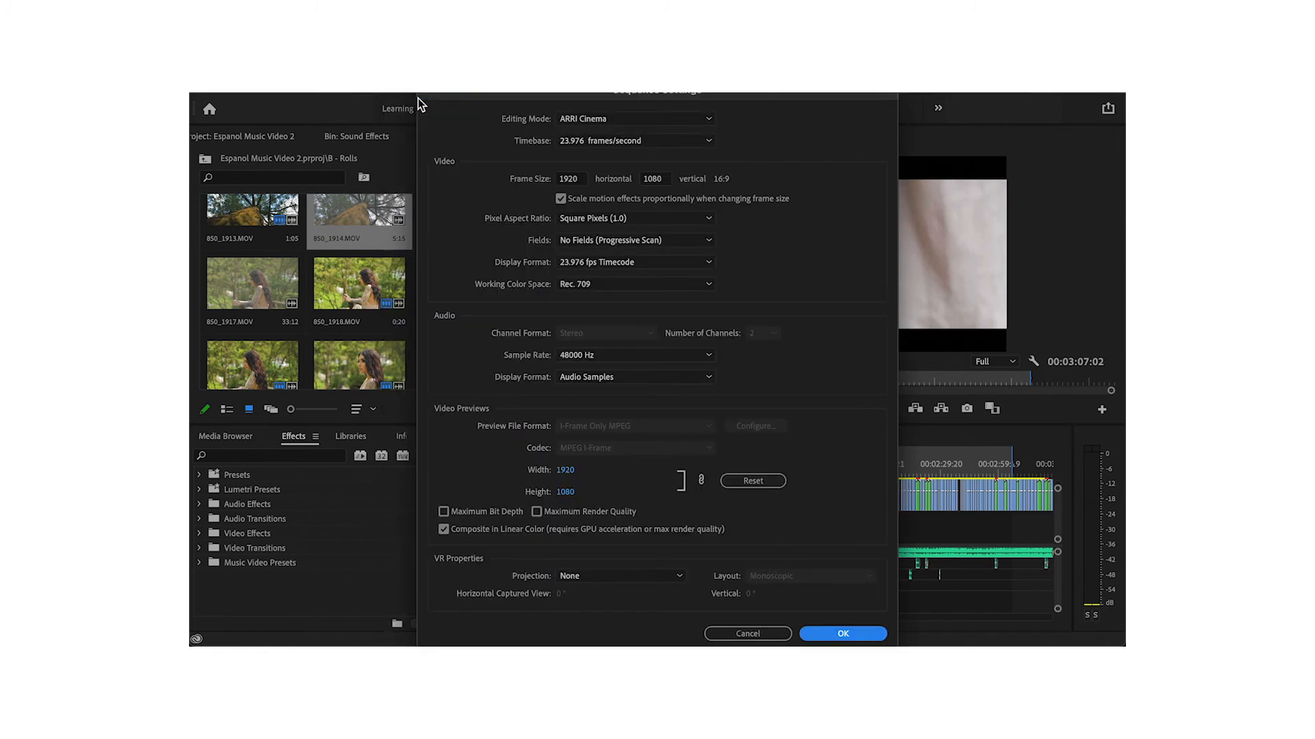
pyautogui.moveTo(483, 518)
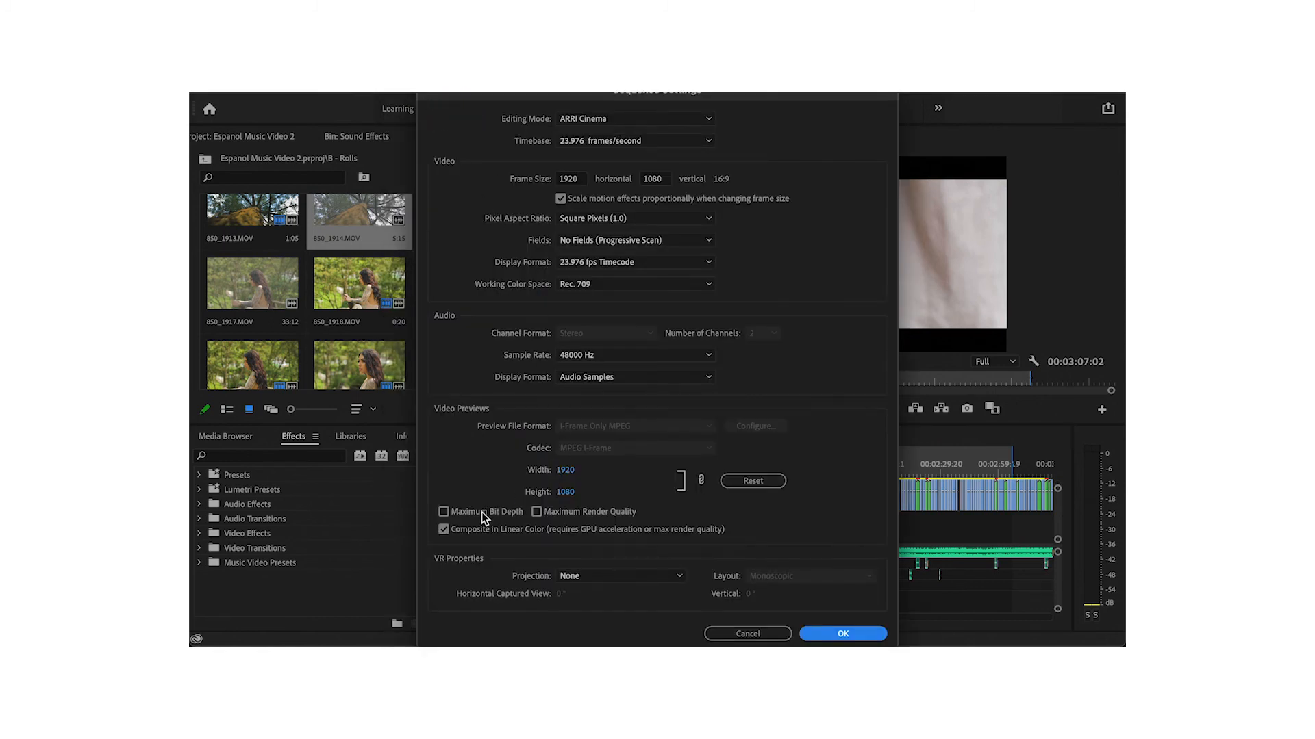
pyautogui.click(444, 512)
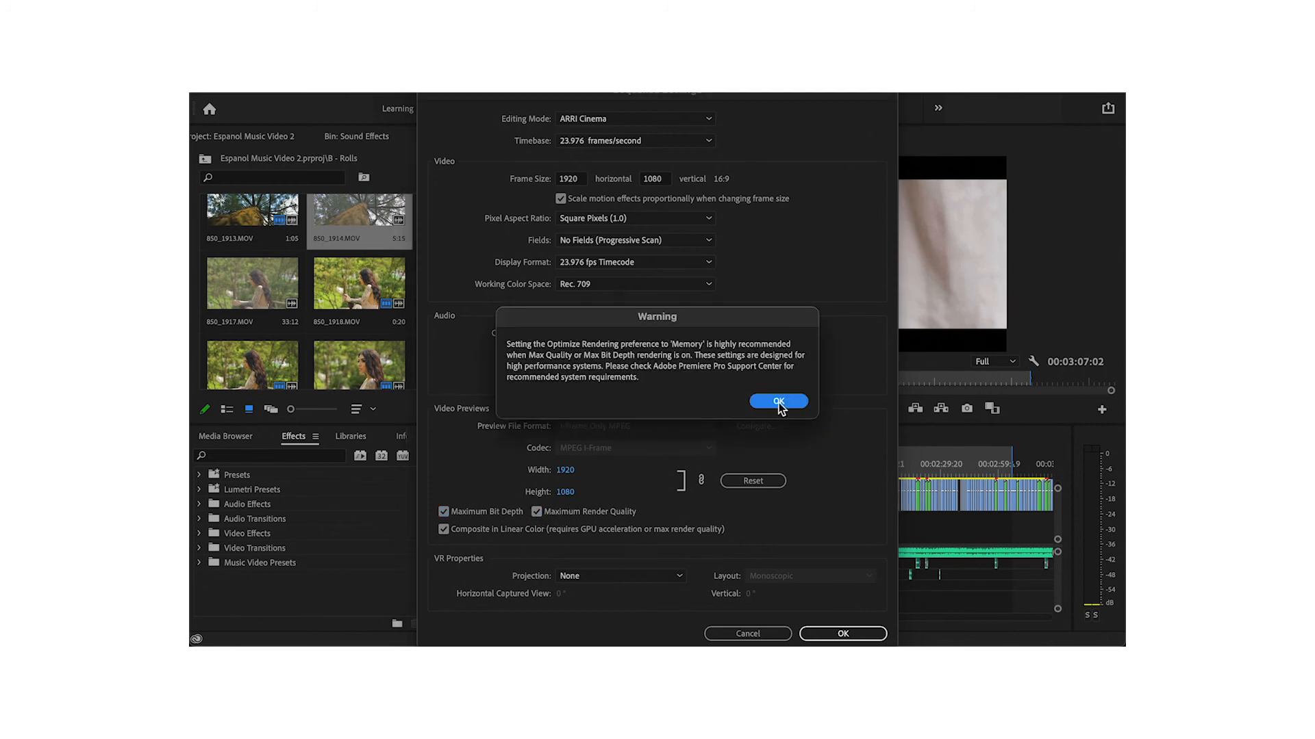
pyautogui.click(776, 400)
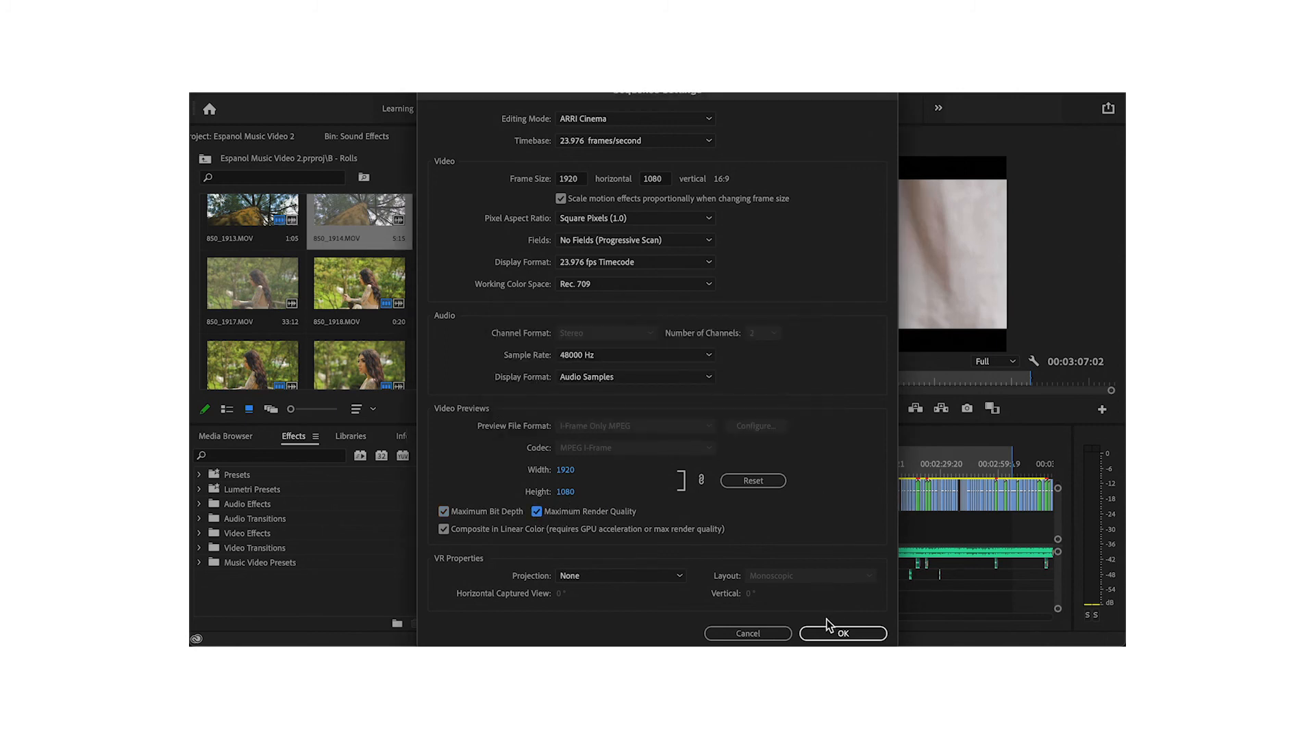
pyautogui.click(843, 633)
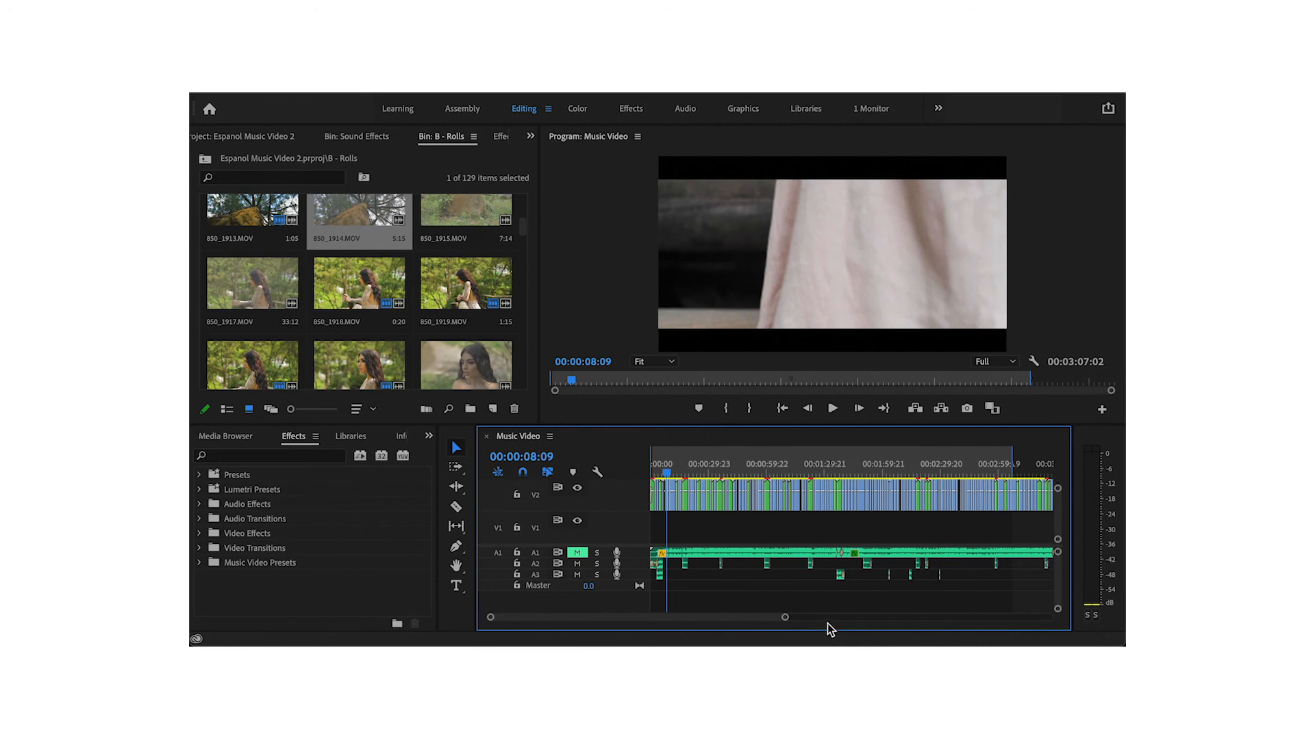